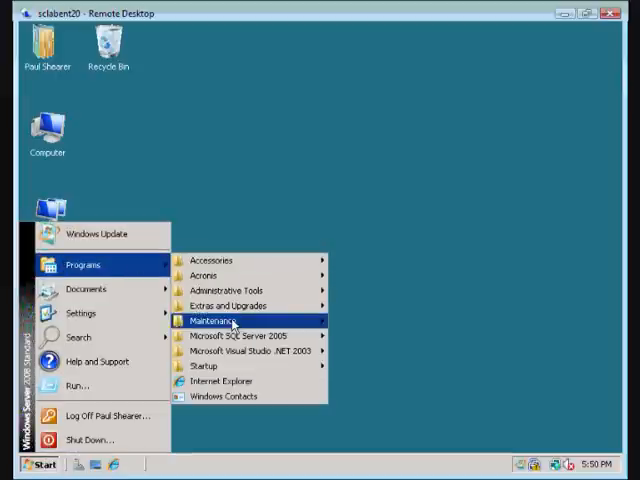
{"action": "mouse_move", "coordinate": [240, 336]}
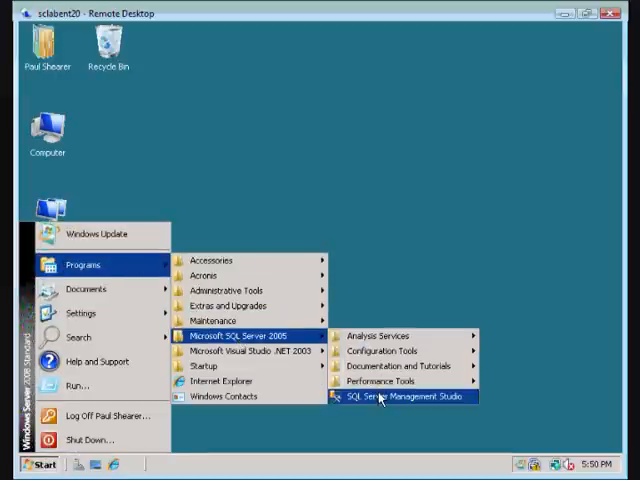
Launch SQL Server Management Studio from the Microsoft SQL Server 2005 Start menu folder.
{"action": "left_click", "coordinate": [405, 396]}
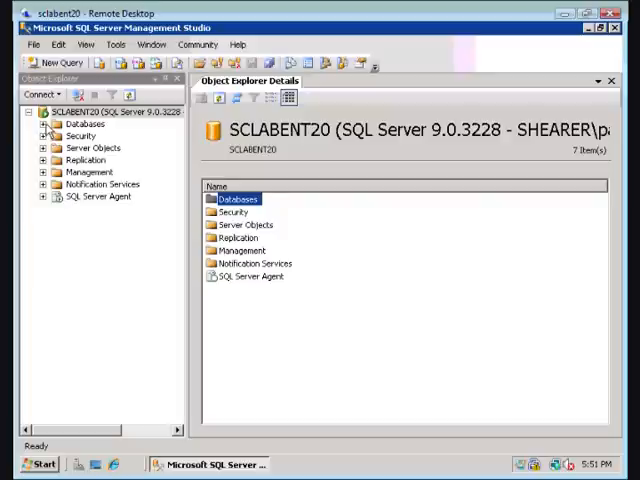
Select the JDE_CRP database under Databases and start a new blank query.
{"action": "left_click", "coordinate": [43, 124]}
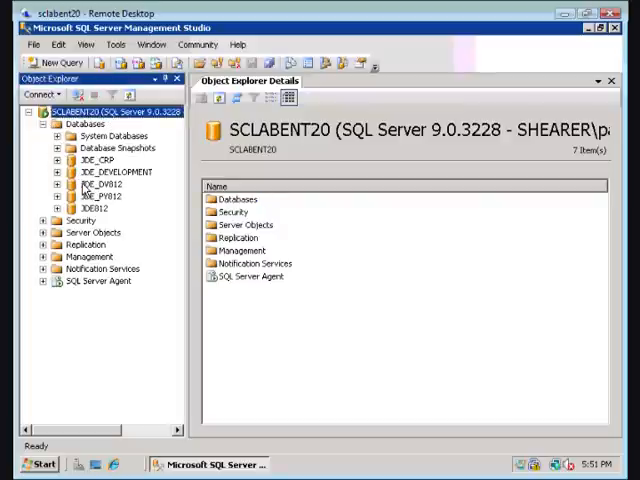
{"action": "left_click", "coordinate": [100, 159]}
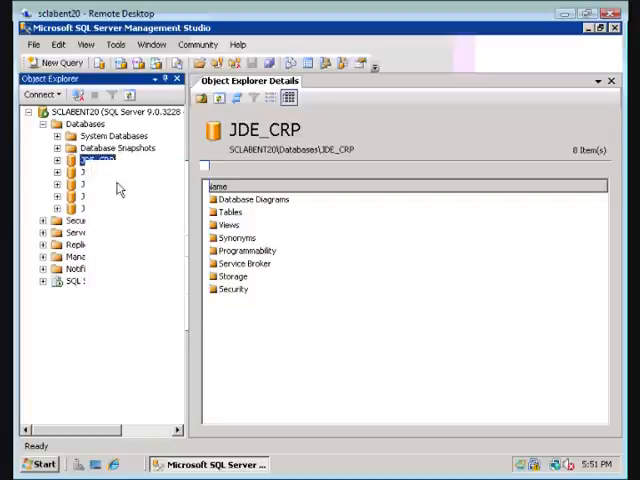
{"action": "left_click", "coordinate": [55, 62]}
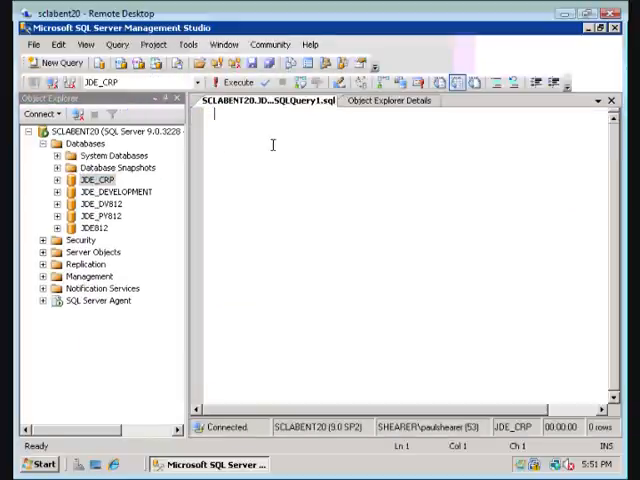
Enter the query: backup database JDE_PY812 to disk = 'NUL:'.
{"action": "type", "text": "backup database JDE_PY812 to disk = 'NUL:'"}
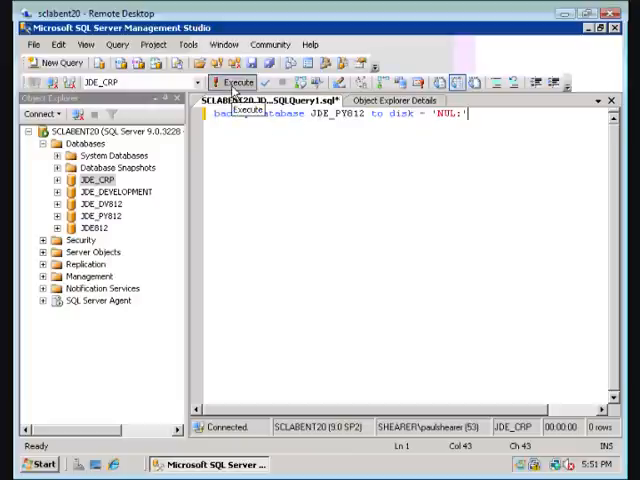
Execute the JDE_PY812 backup-to-NUL command.
{"action": "left_click", "coordinate": [232, 82]}
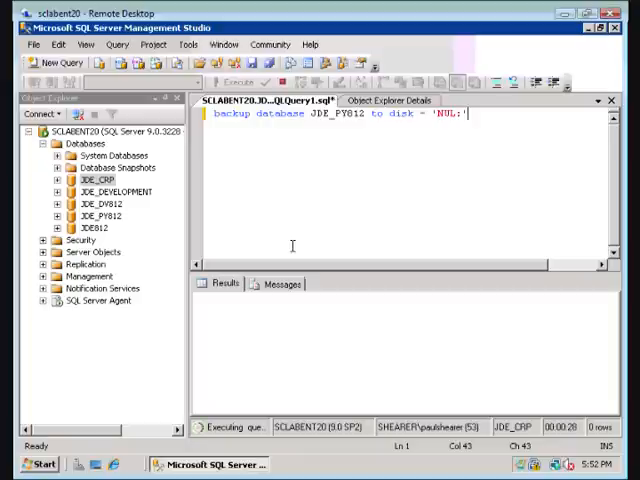
Show Messages output and highlight the 108.682 MB/sec throughput in the summary line.
{"action": "left_click", "coordinate": [219, 82]}
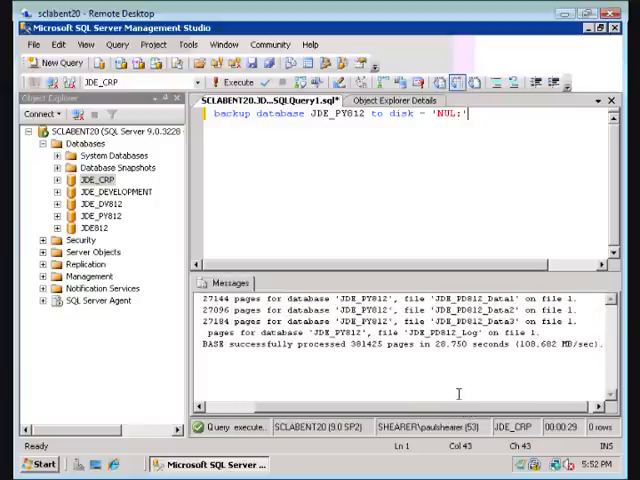
{"action": "double_click", "coordinate": [370, 343]}
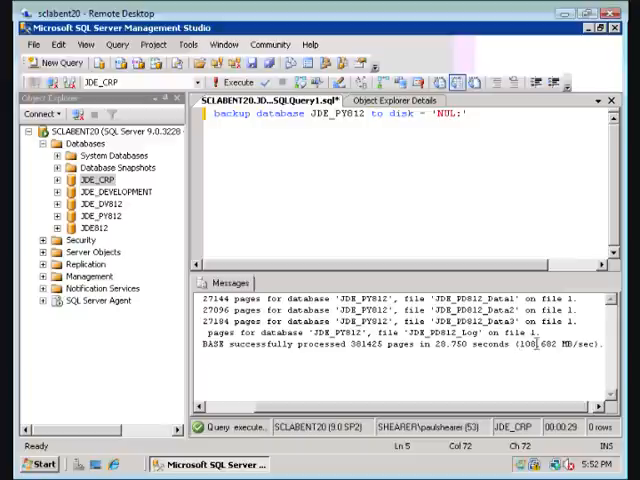
{"action": "left_click_drag", "start_coordinate": [518, 344], "coordinate": [595, 344]}
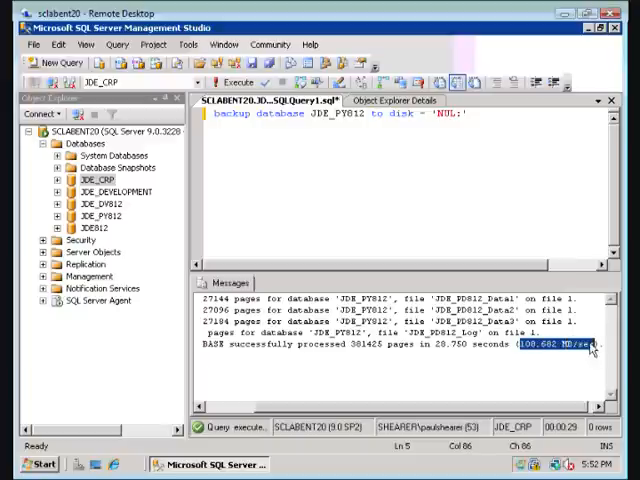